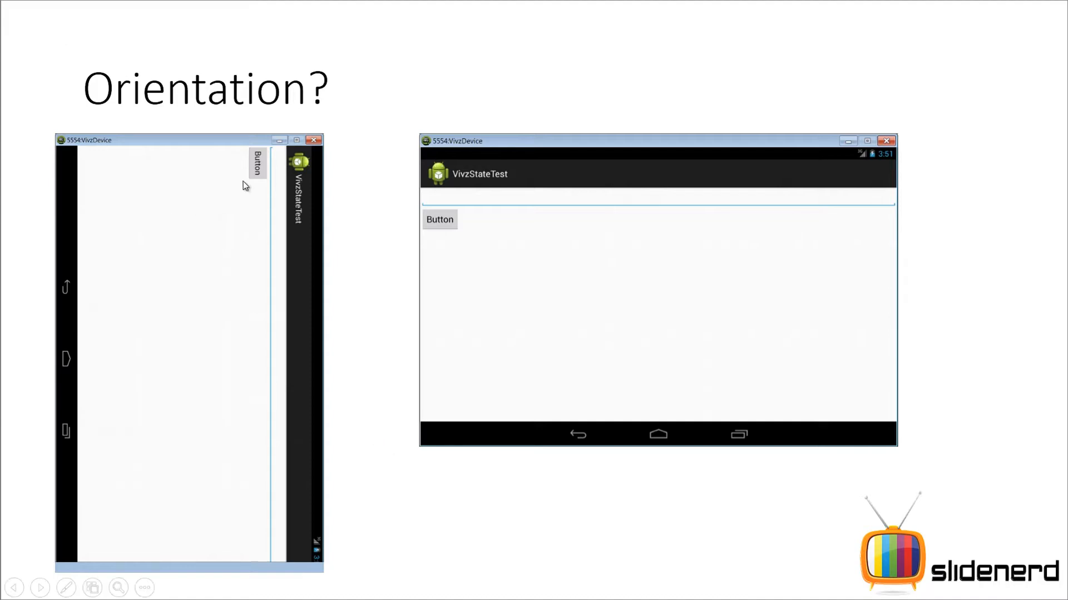
pyautogui.moveTo(217, 342)
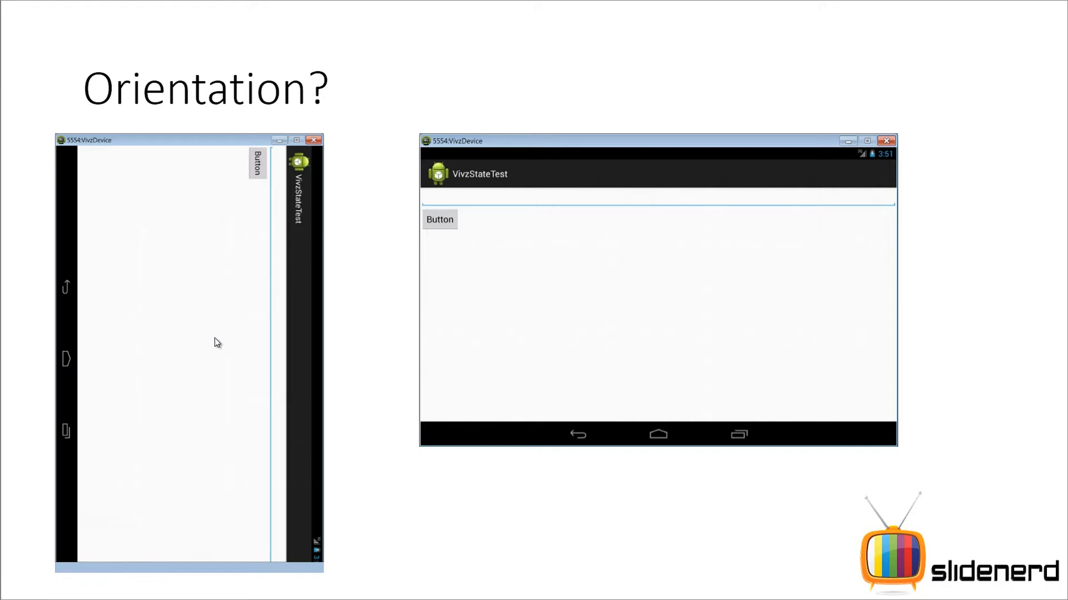
pyautogui.moveTo(286, 90)
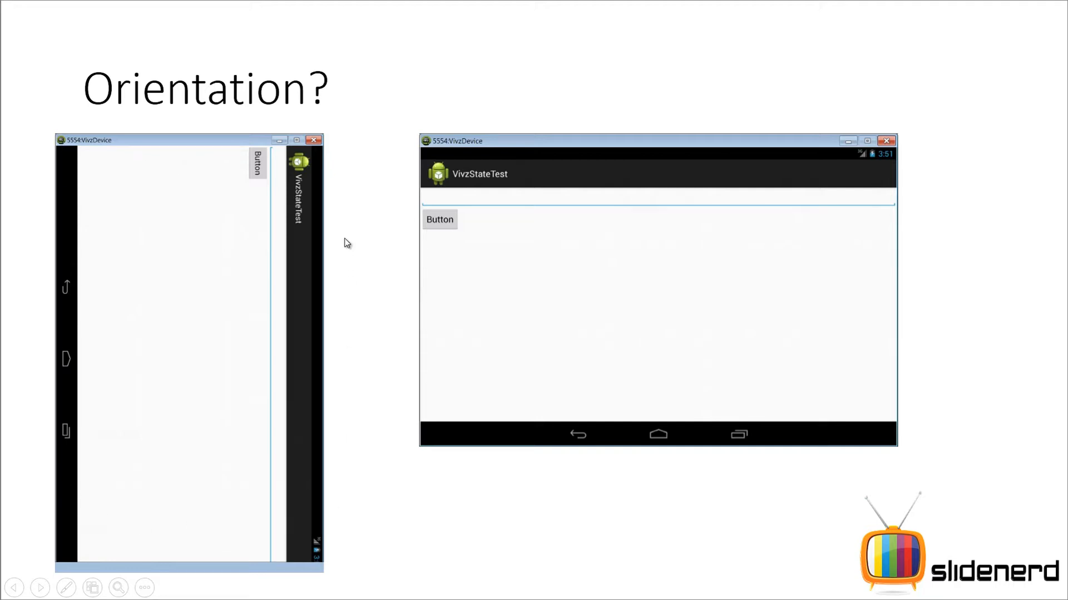
pyautogui.moveTo(347, 220)
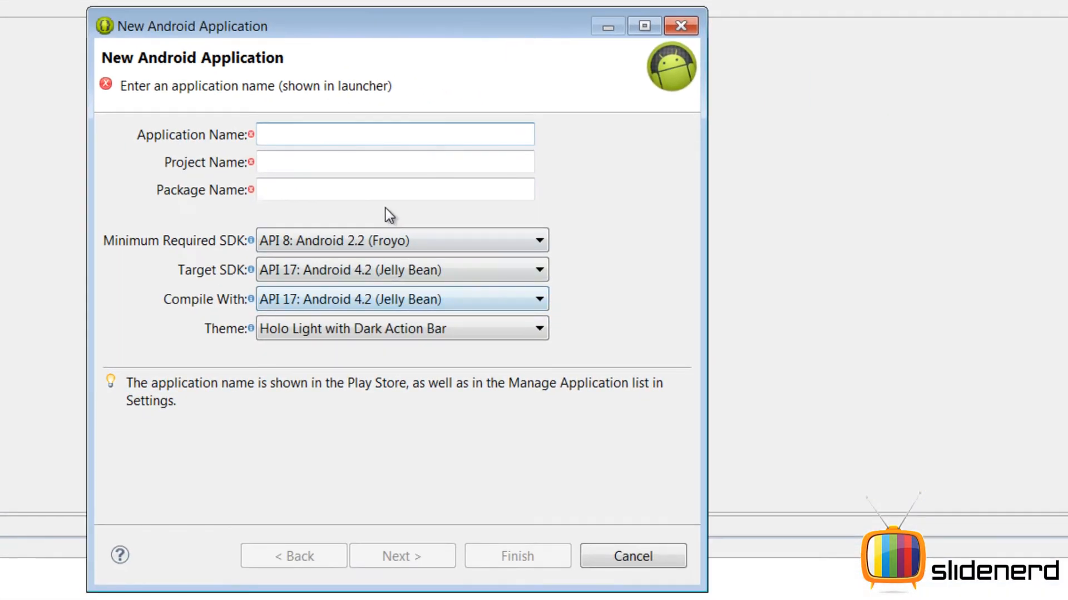
# Name the project OrientationTest and finish the wizard with the default blank MainActivity.
pyautogui.write('Orein')
pyautogui.click(395, 189)
pyautogui.write('slidenerd.vivz')
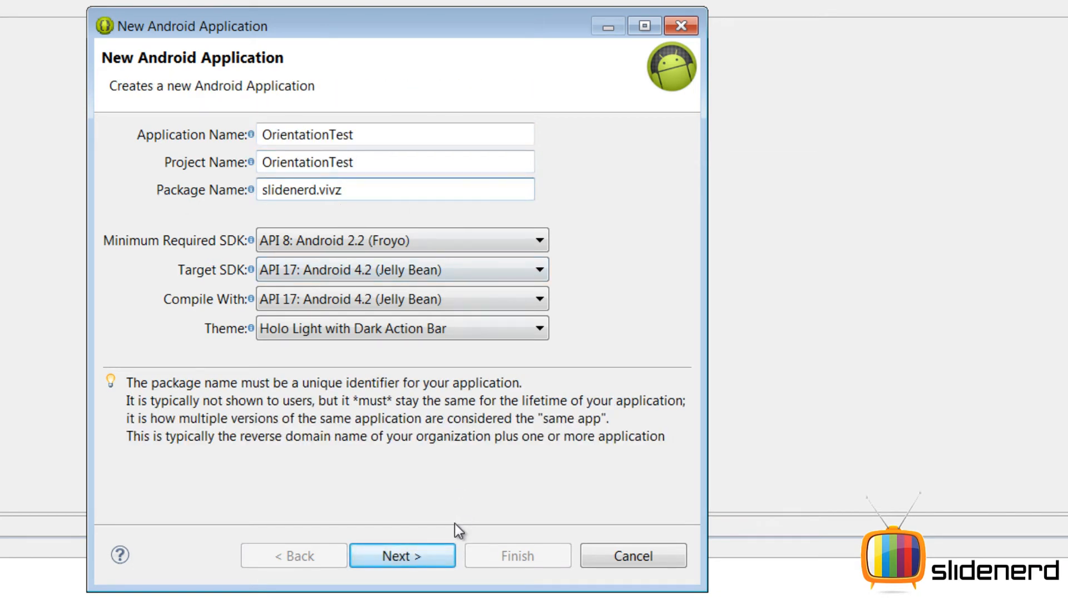
pyautogui.click(401, 554)
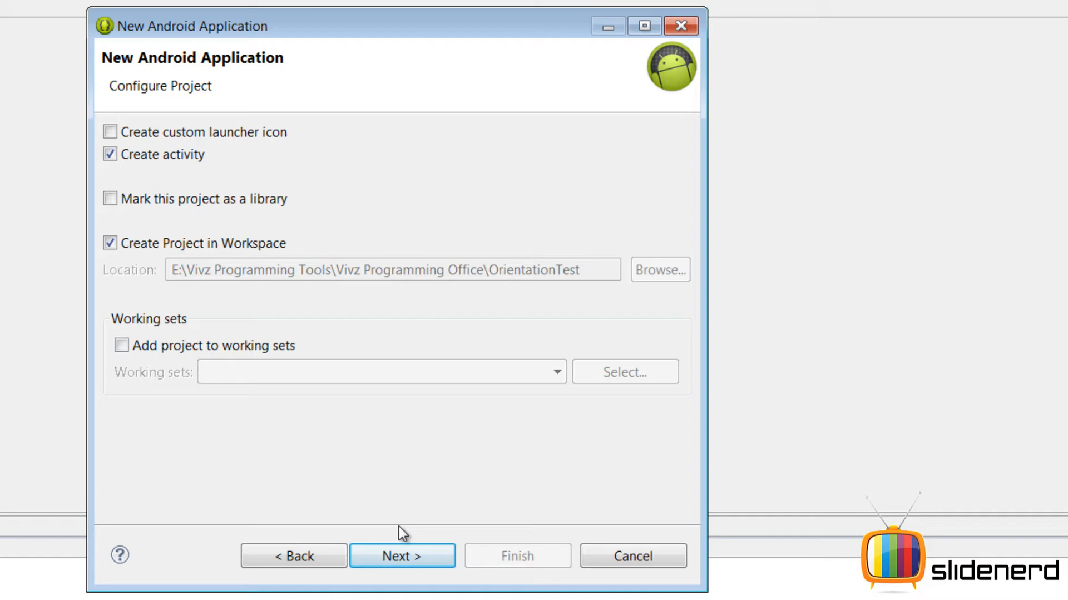
pyautogui.click(402, 555)
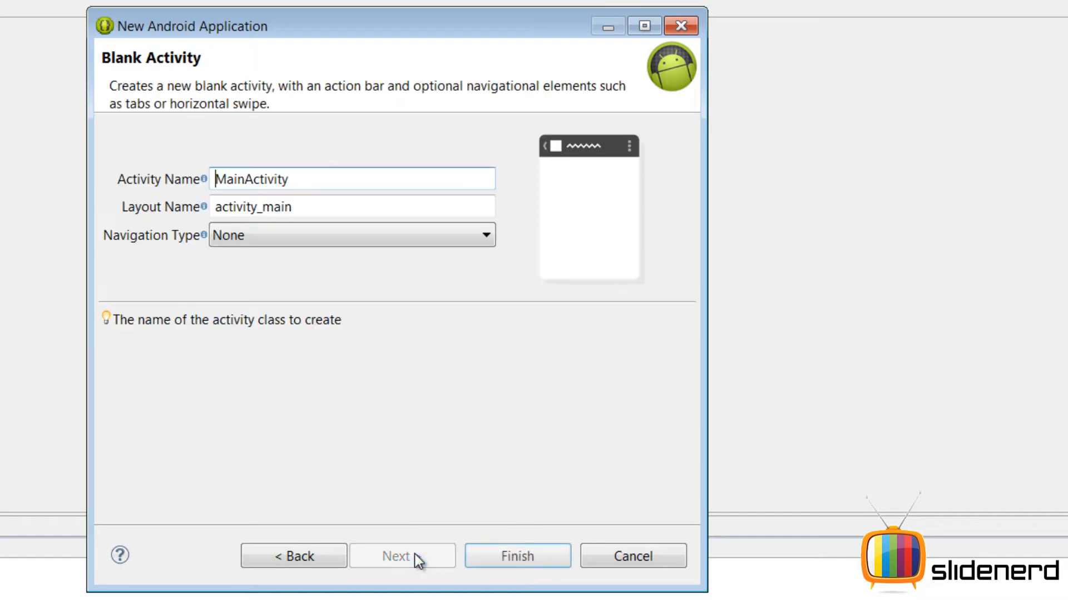
pyautogui.click(517, 555)
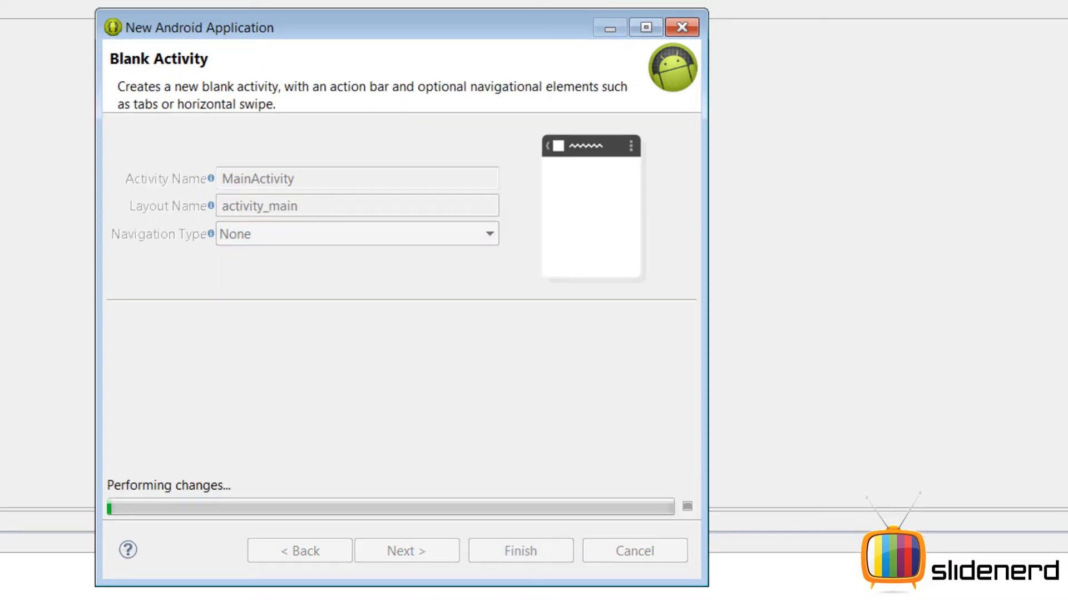
pyautogui.click(519, 550)
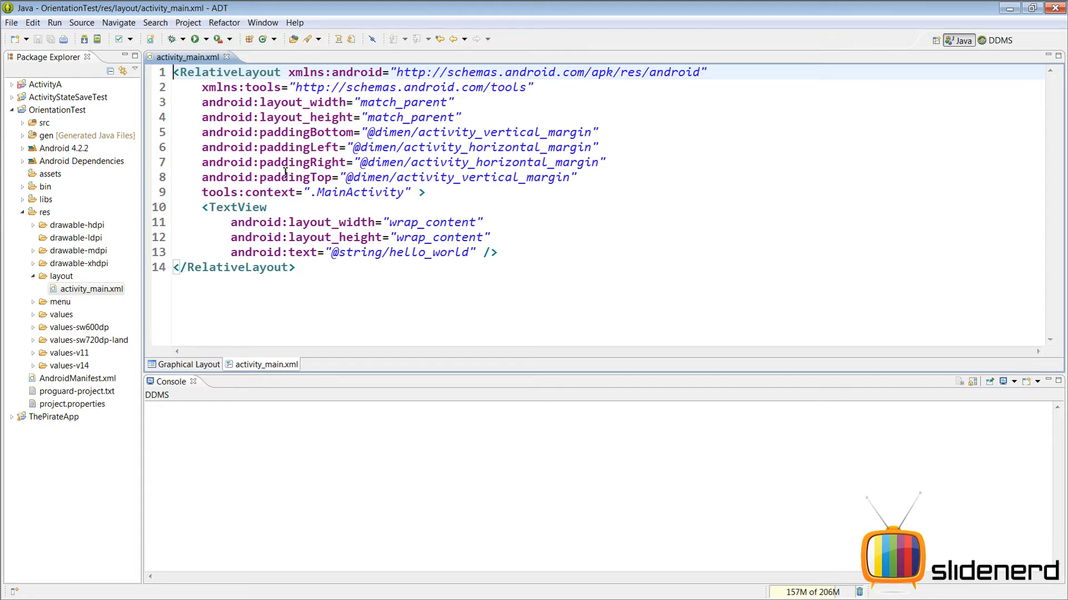
pyautogui.moveTo(289, 176)
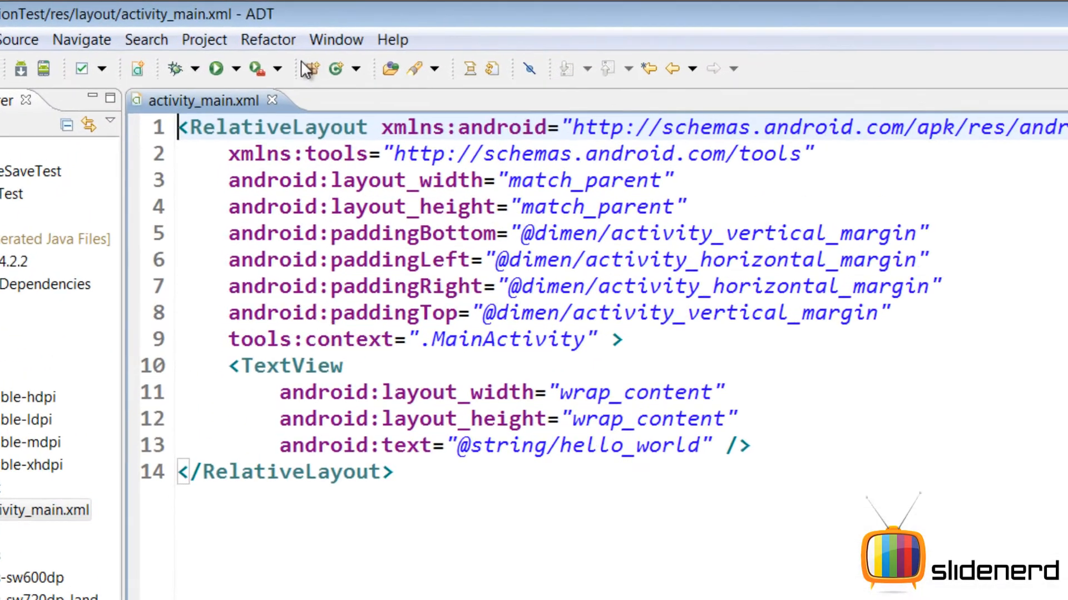
# Start the VivzDevice emulator from the Android Virtual Device Manager.
pyautogui.click(336, 39)
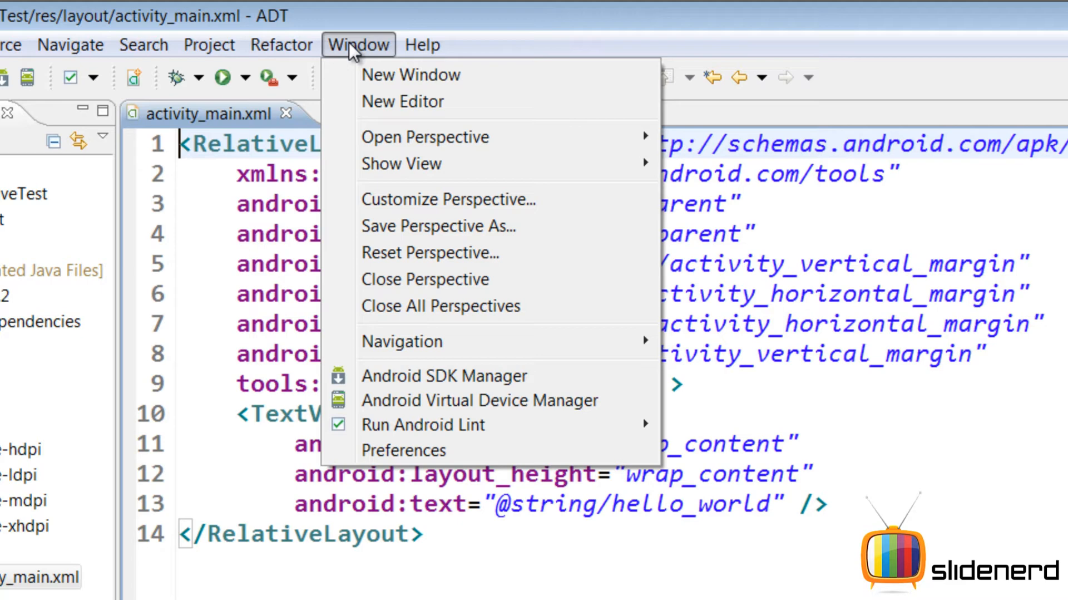
pyautogui.click(479, 400)
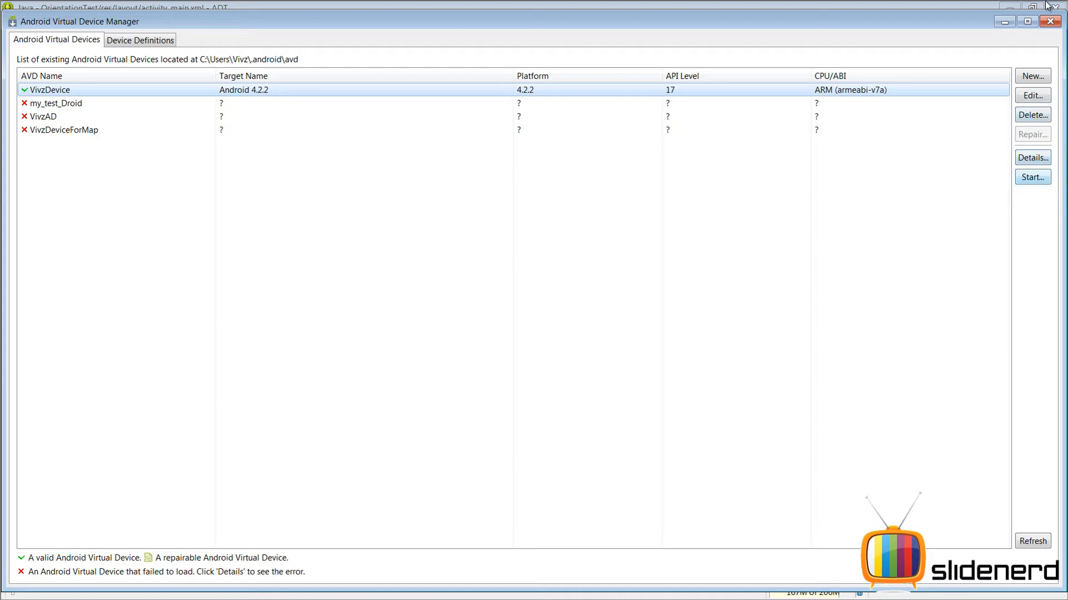
pyautogui.click(1033, 176)
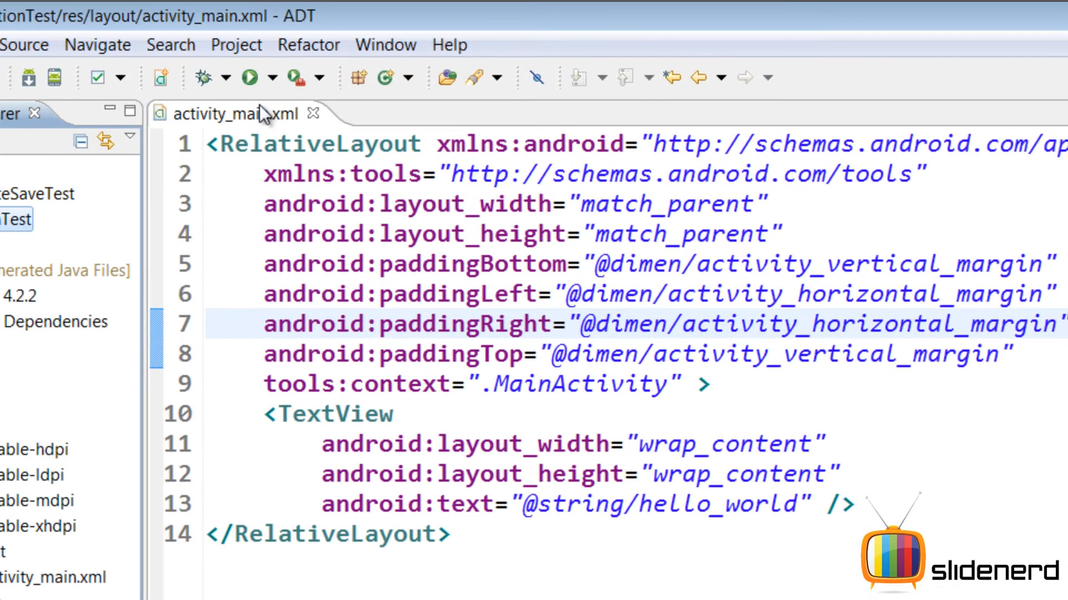
# Run OrientationTest on the VivzDevice emulator.
pyautogui.click(250, 75)
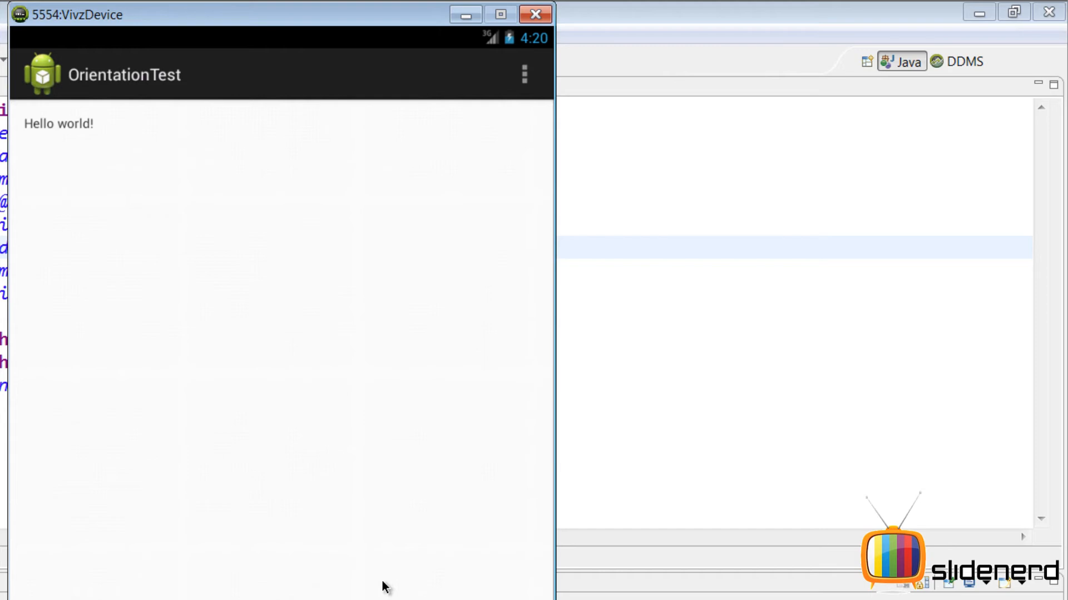
pyautogui.moveTo(80, 172)
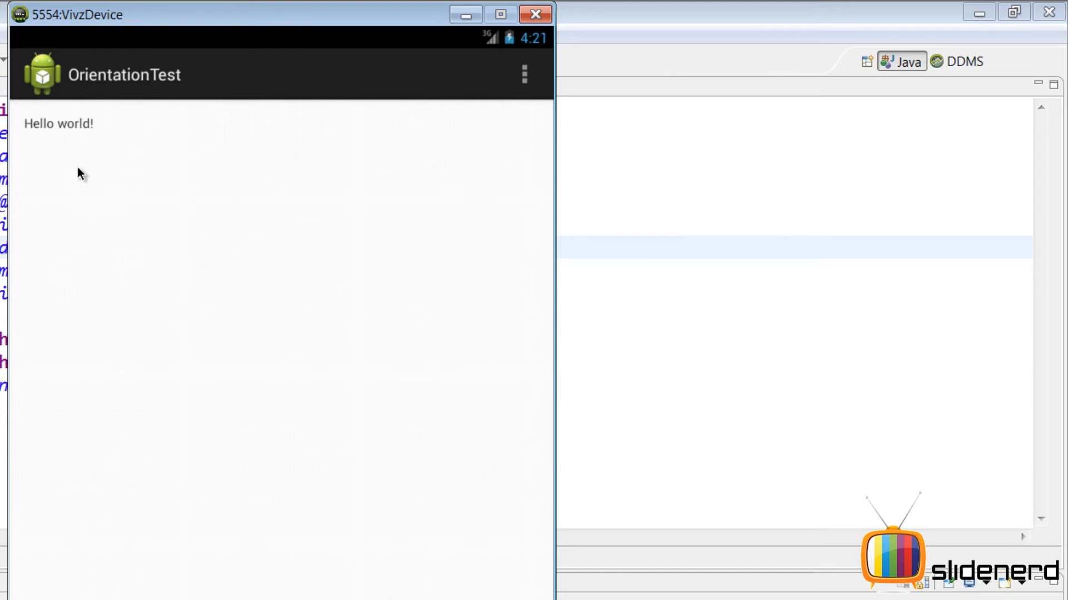
pyautogui.moveTo(192, 202)
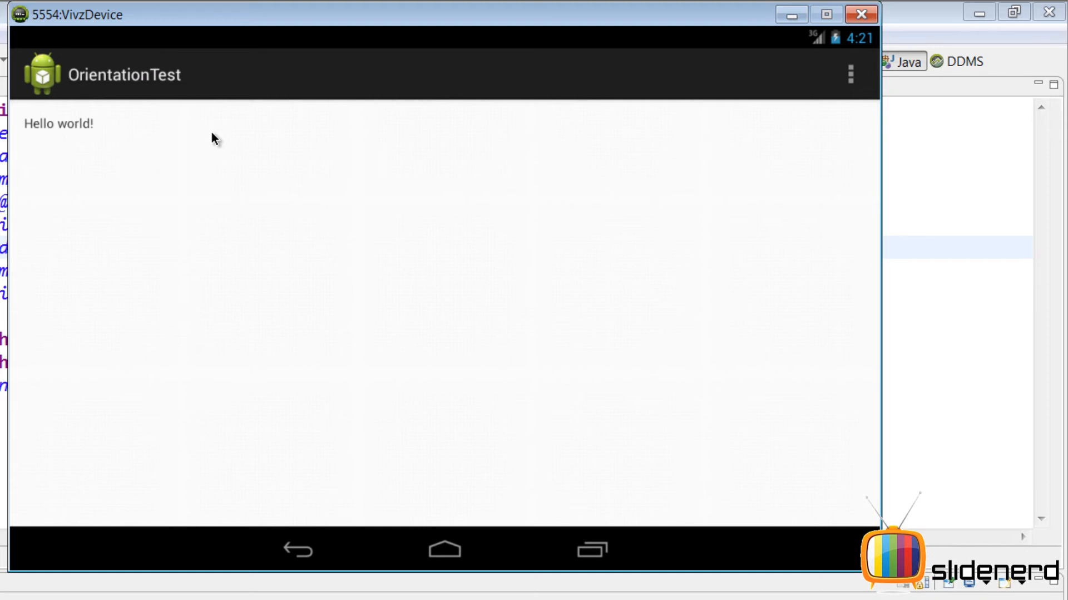
pyautogui.moveTo(173, 141)
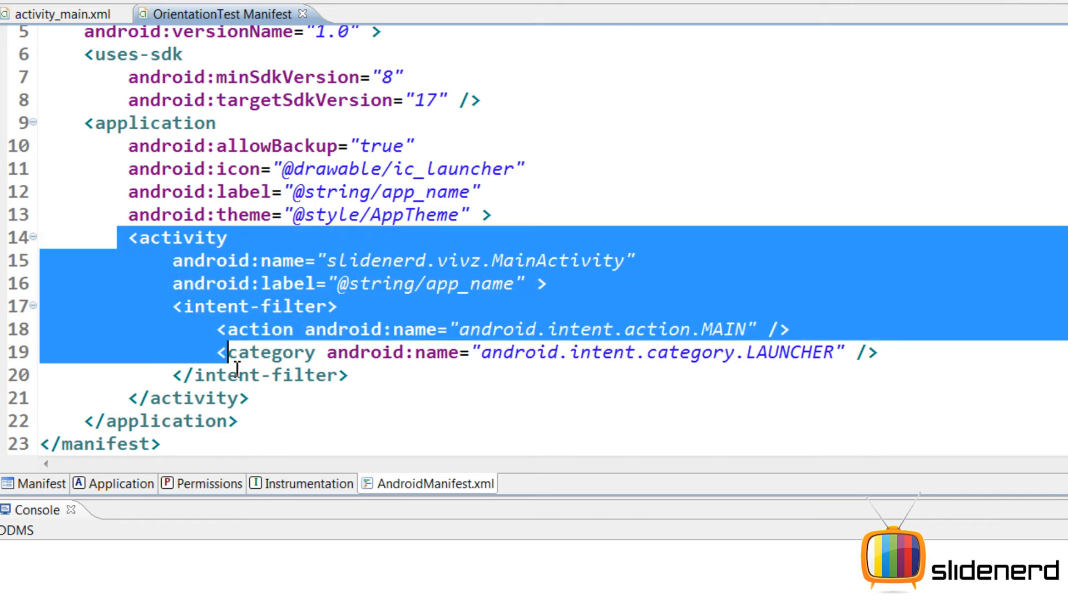
# Add android:screenOrientation="landscape" to MainActivity in AndroidManifest.xml.
pyautogui.click(630, 298)
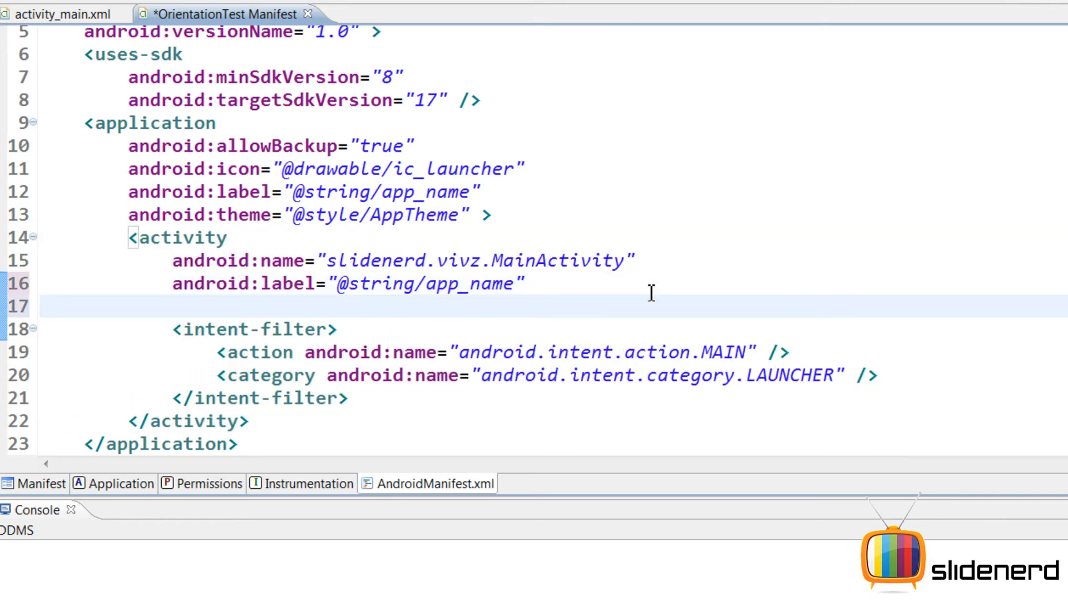
pyautogui.write('>')
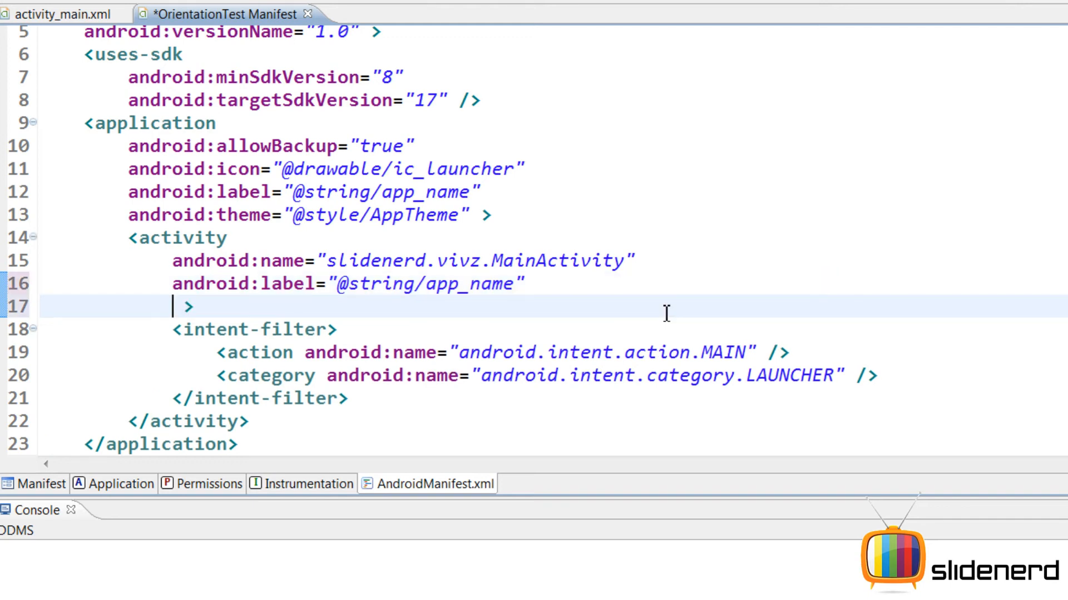
pyautogui.write('sc')
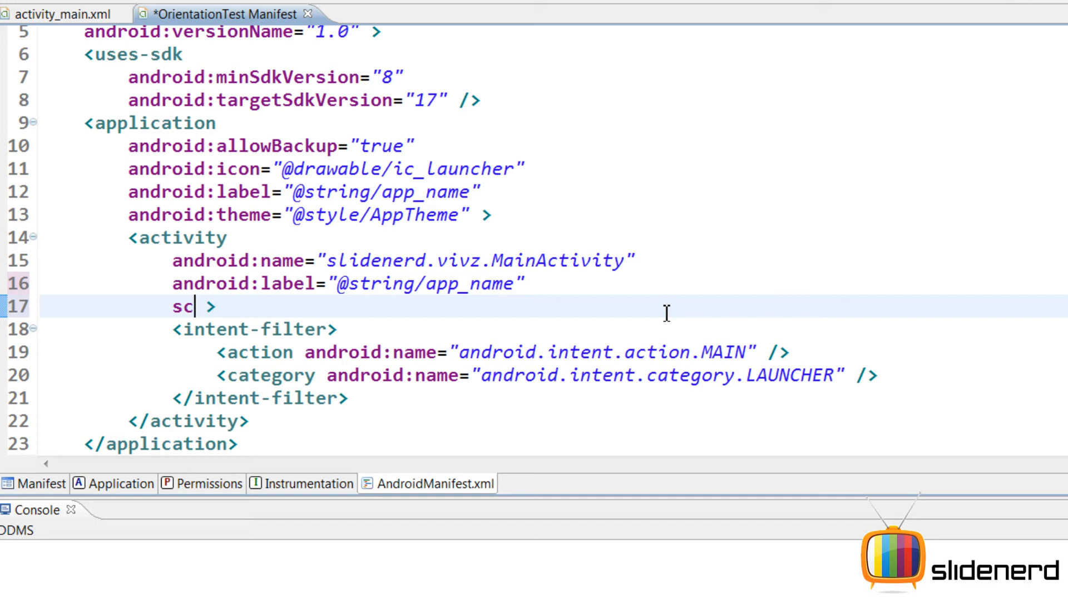
pyautogui.write('reenOrientation="')
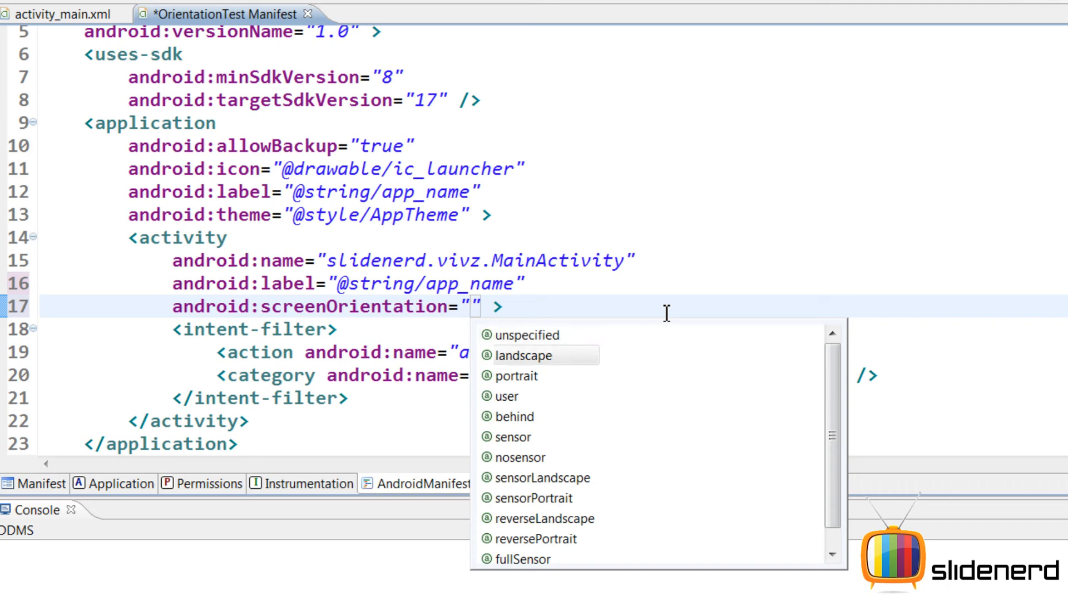
pyautogui.click(523, 355)
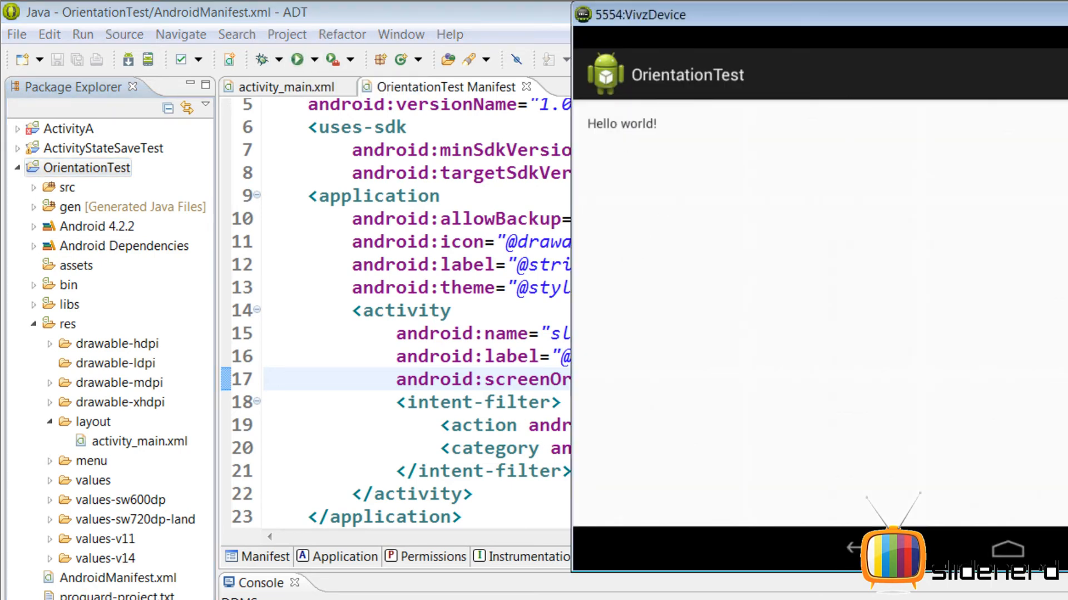
pyautogui.moveTo(824, 259)
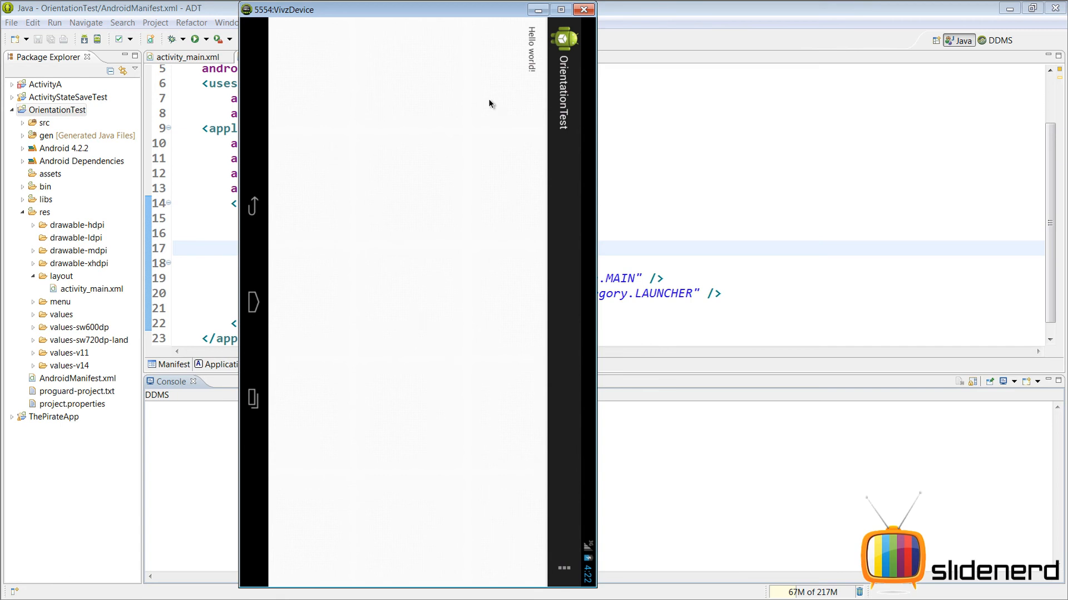
pyautogui.moveTo(543, 124)
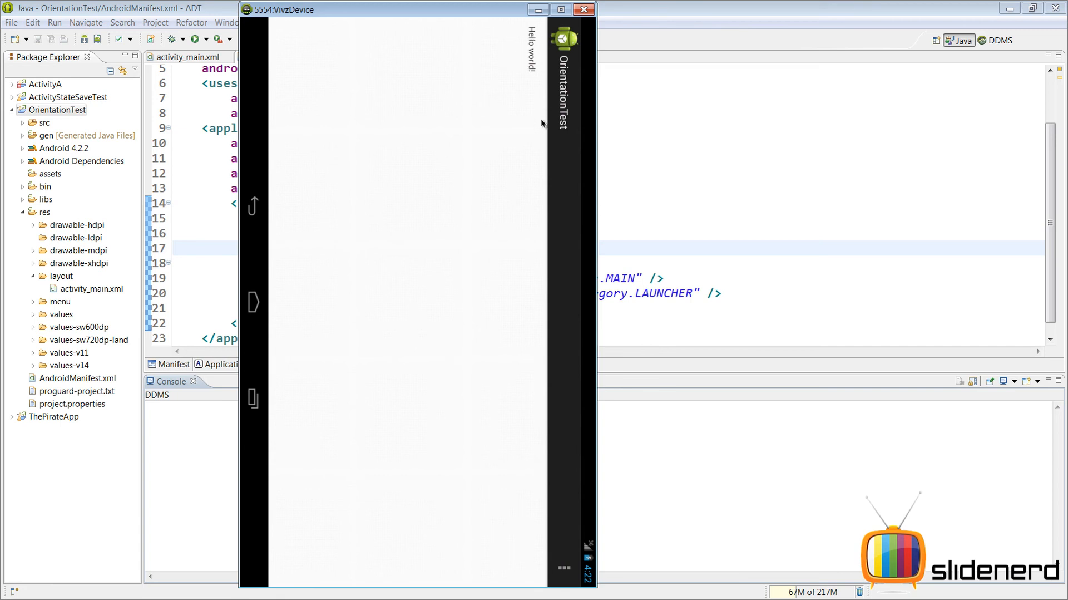
pyautogui.moveTo(538, 52)
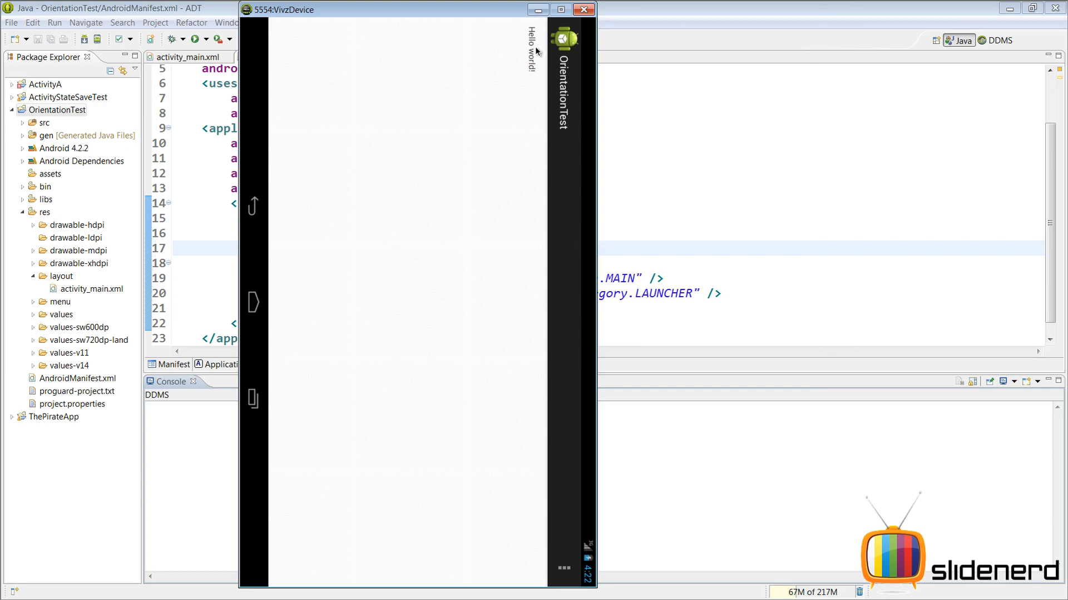
pyautogui.moveTo(521, 244)
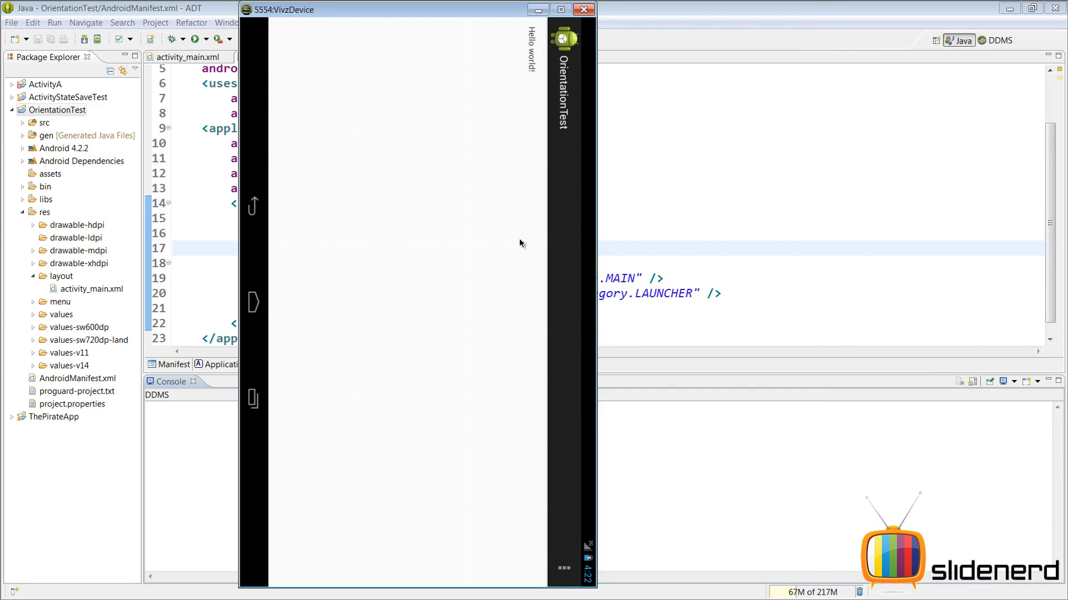